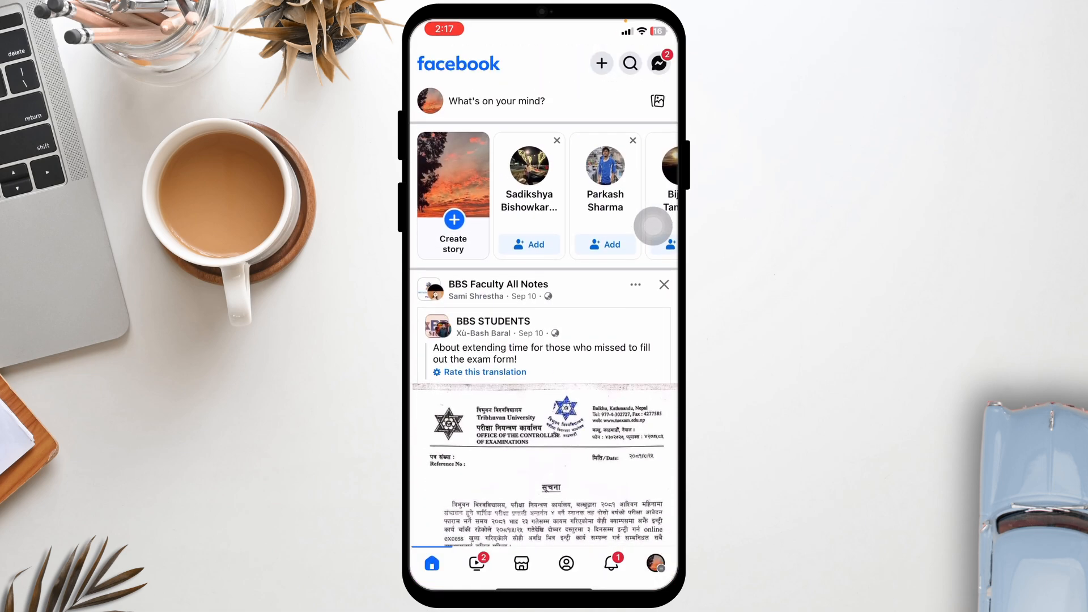
# Go to Facebook's main Menu from the bottom-bar profile/menu icon.
pyautogui.click(655, 563)
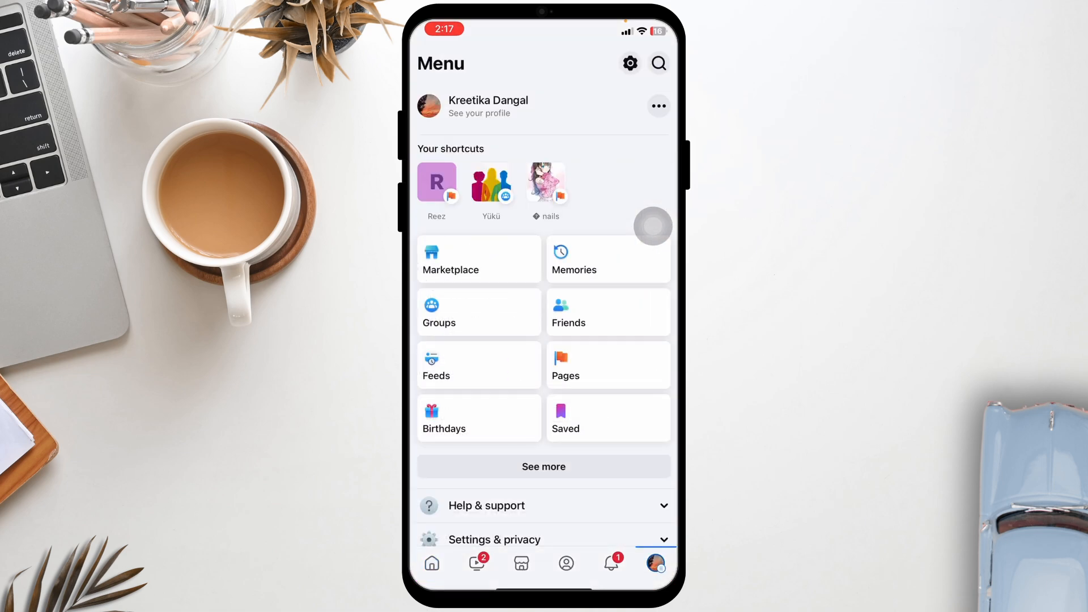
pyautogui.moveTo(628, 151)
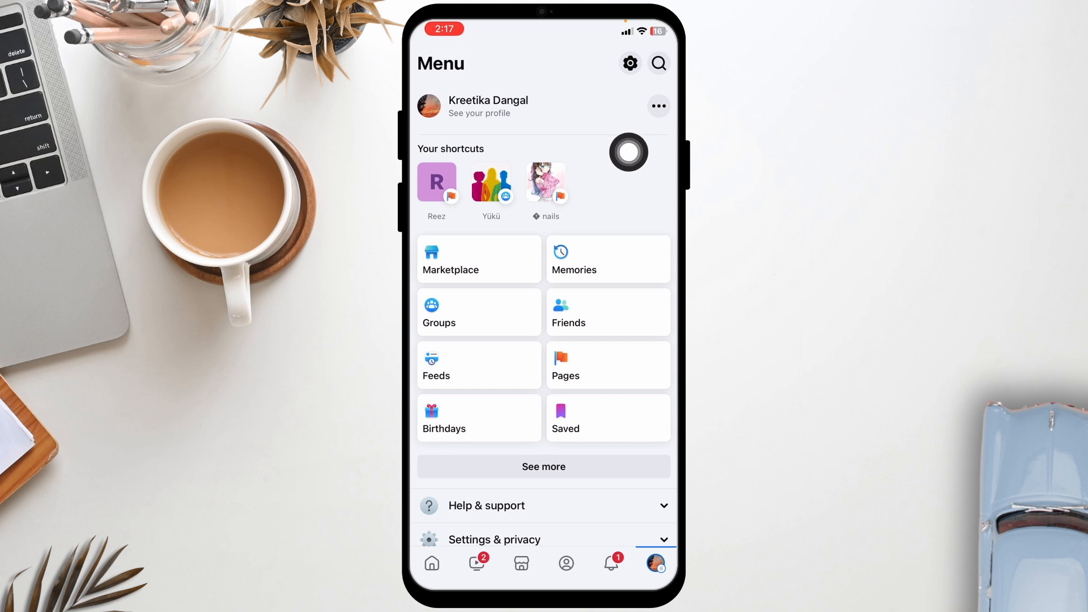
pyautogui.moveTo(652, 142)
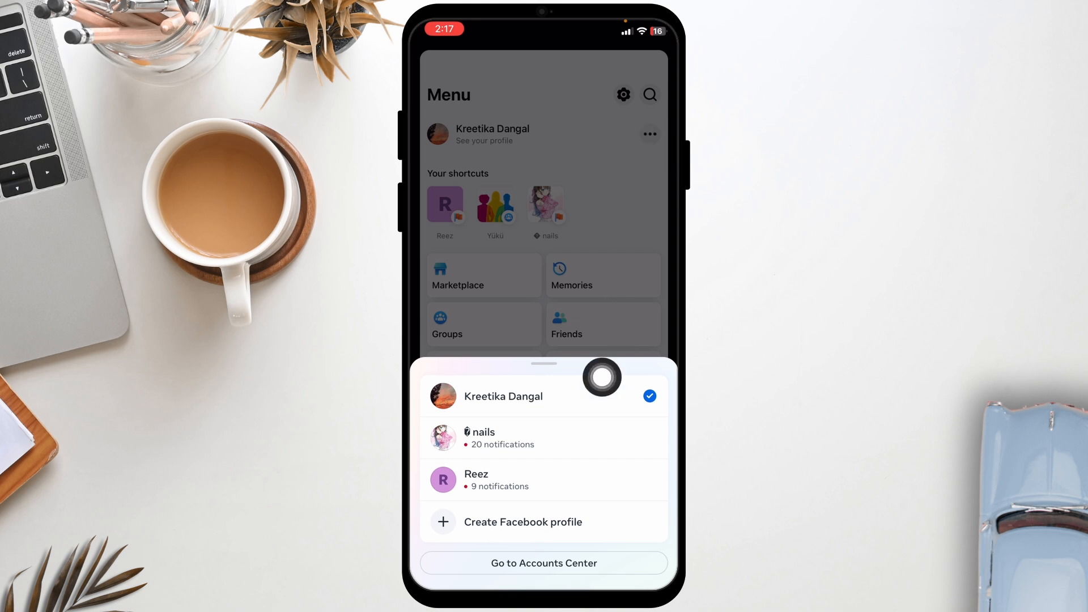
pyautogui.moveTo(593, 428)
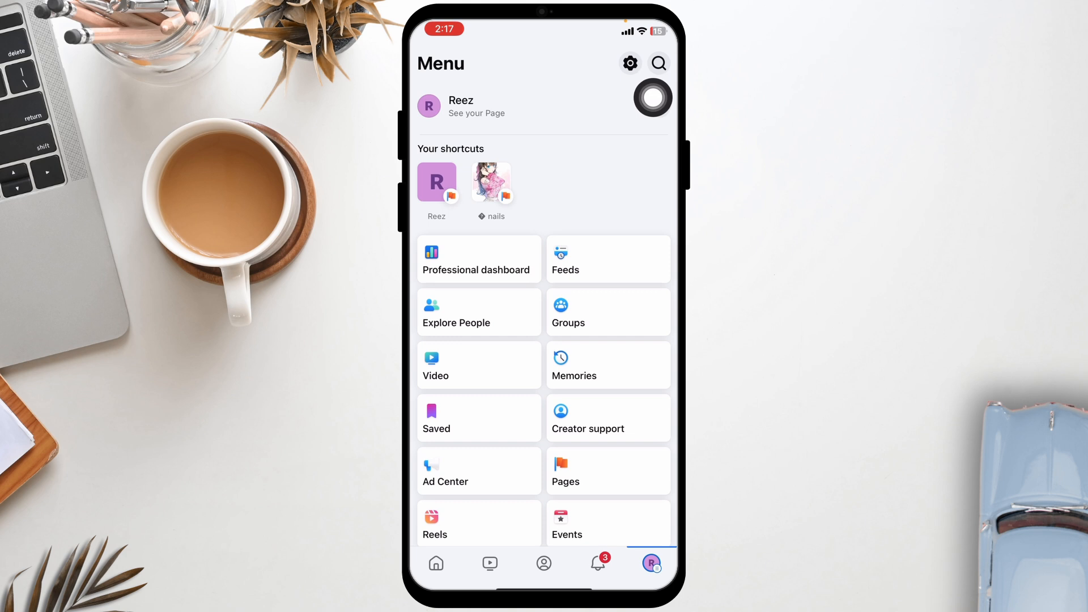
# Search the Page settings for "Page name" and go to the Edit Page name screen showing "Reez".
pyautogui.click(629, 63)
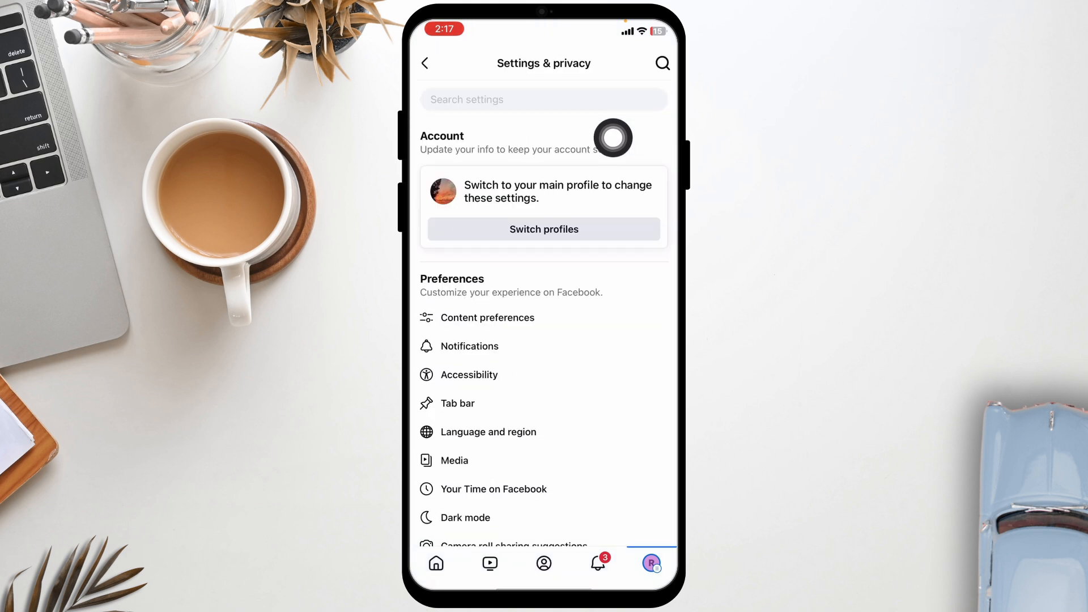
pyautogui.click(544, 99)
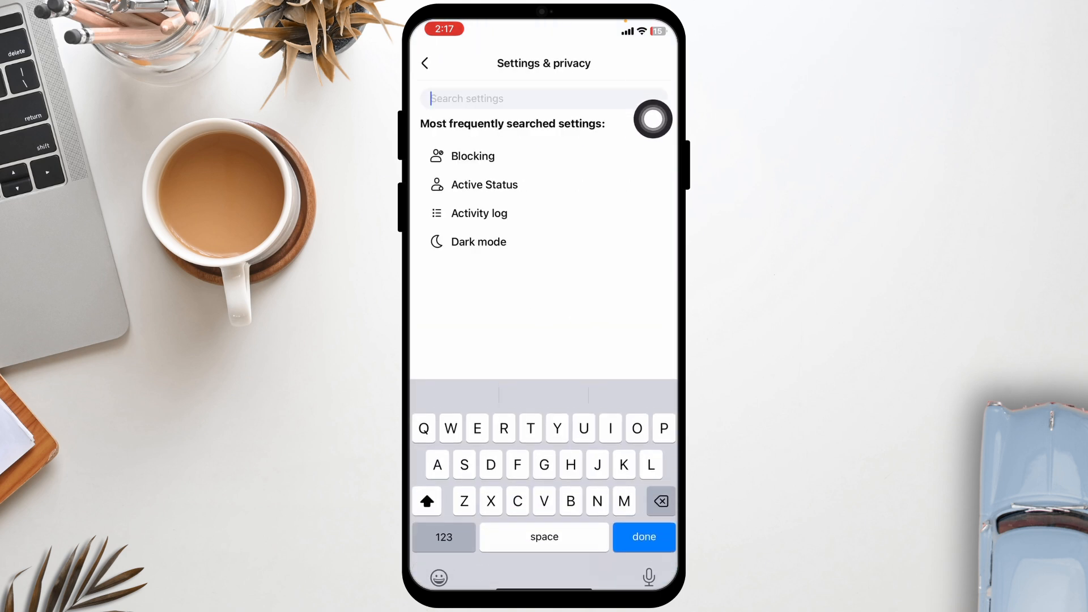
pyautogui.write('Pa')
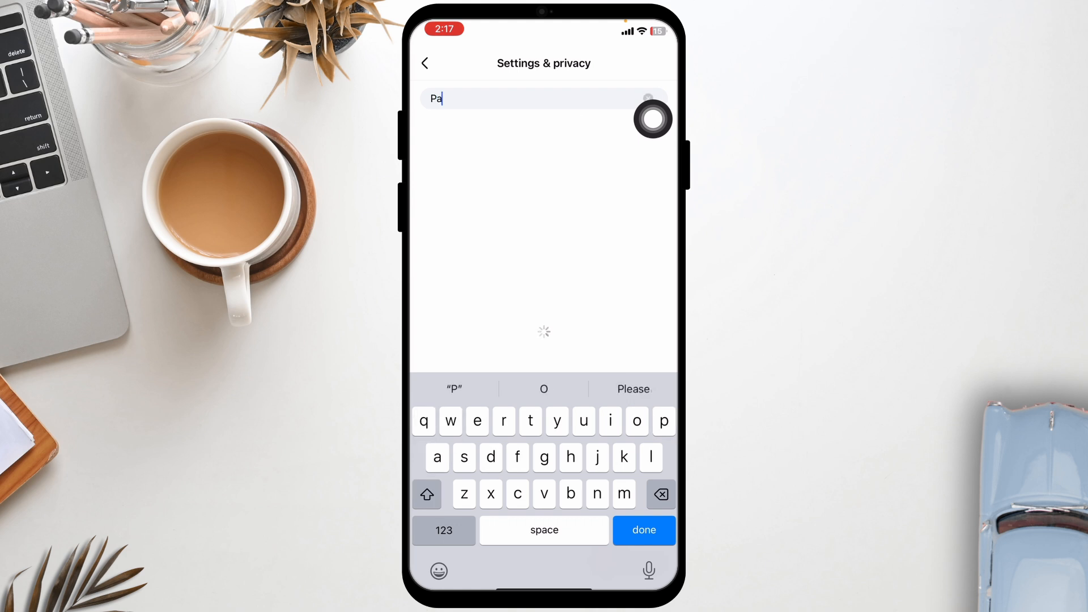
pyautogui.write('ge name')
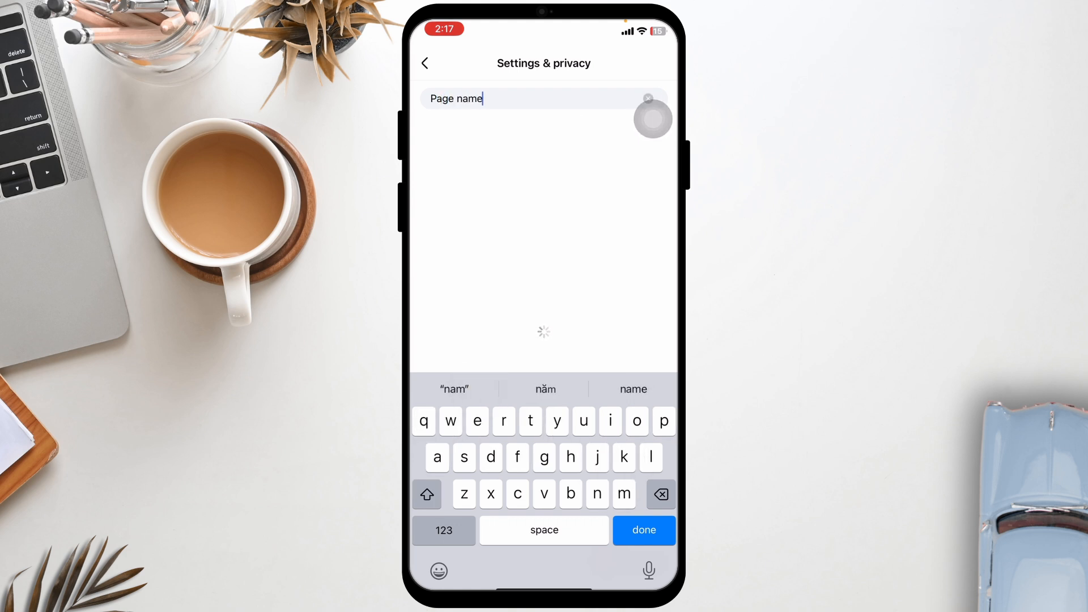
pyautogui.click(643, 531)
pyautogui.write('Reez')
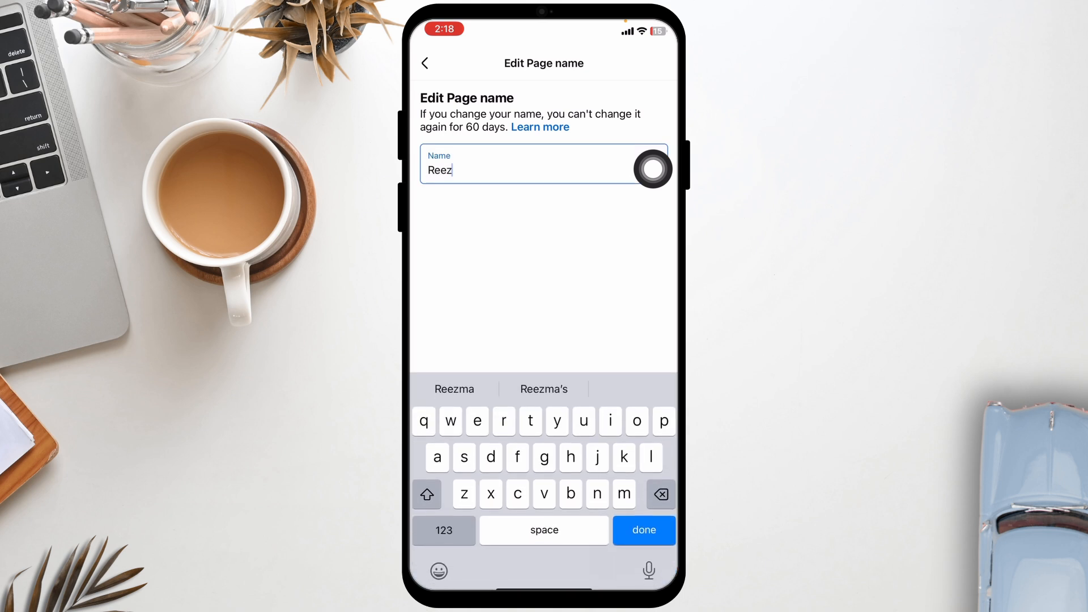
# Clear "Reez" from the Name field and enter "Cloth cloth" via the keyboard suggestion.
pyautogui.click(660, 494)
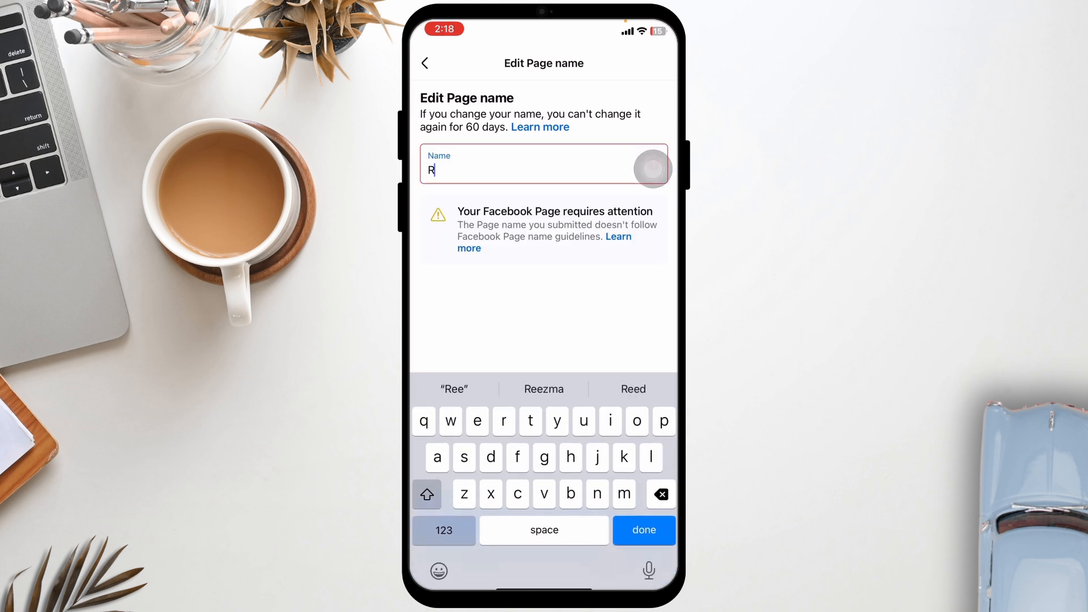
pyautogui.click(659, 495)
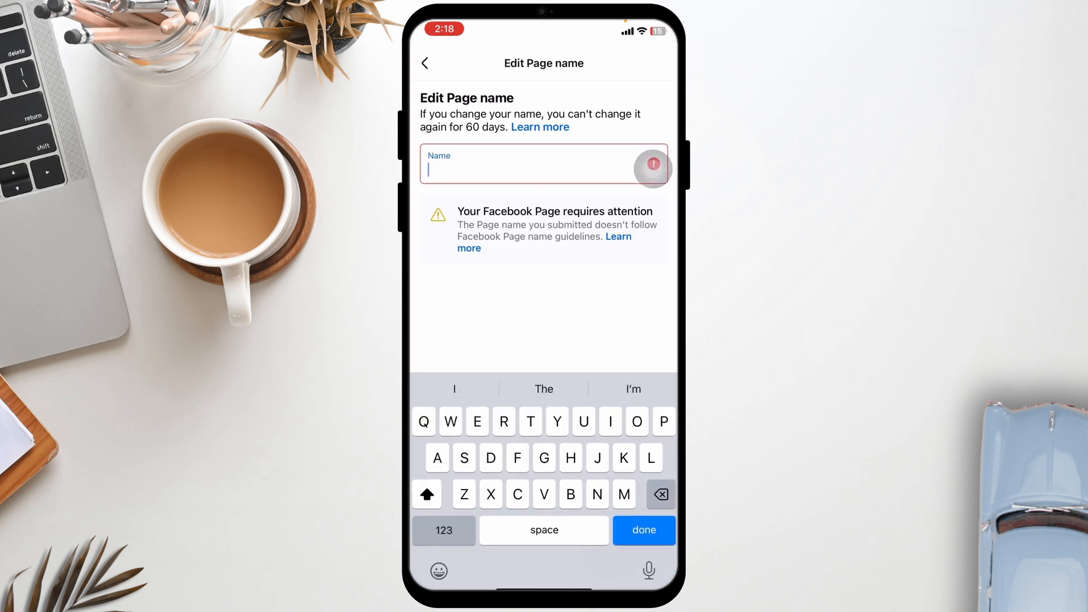
pyautogui.write('Clothycloth')
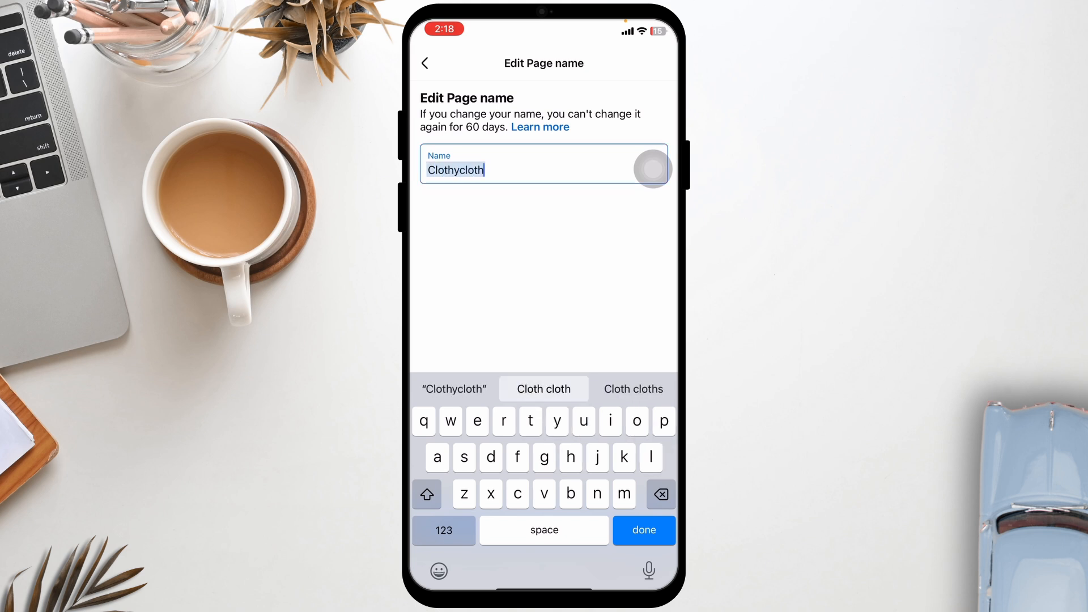
pyautogui.click(543, 389)
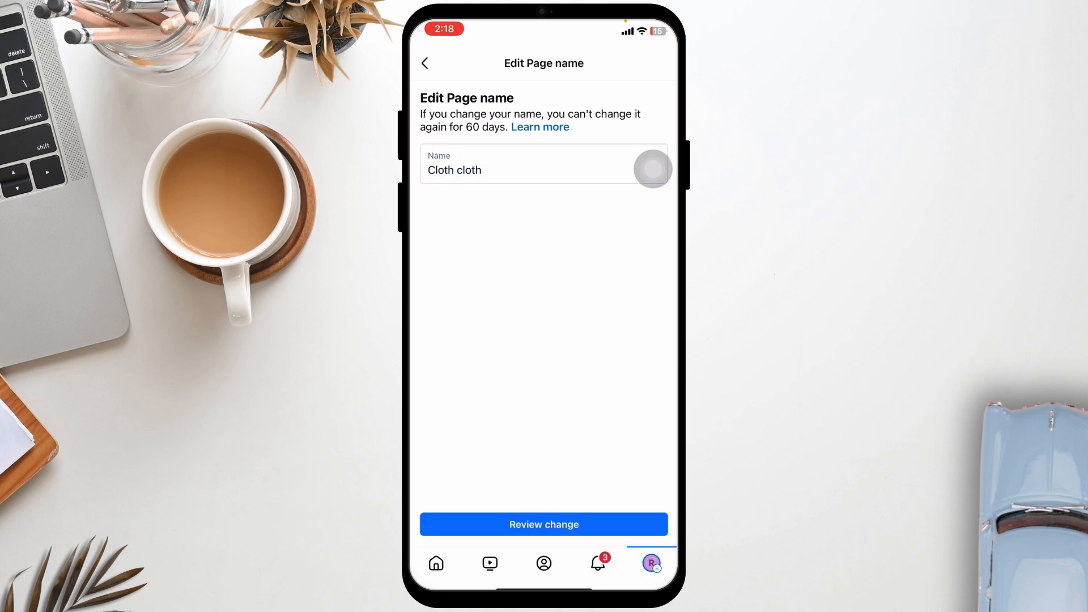
# Review the change and submit "Cloth cloth" for approval until the approval toast appears.
pyautogui.click(544, 524)
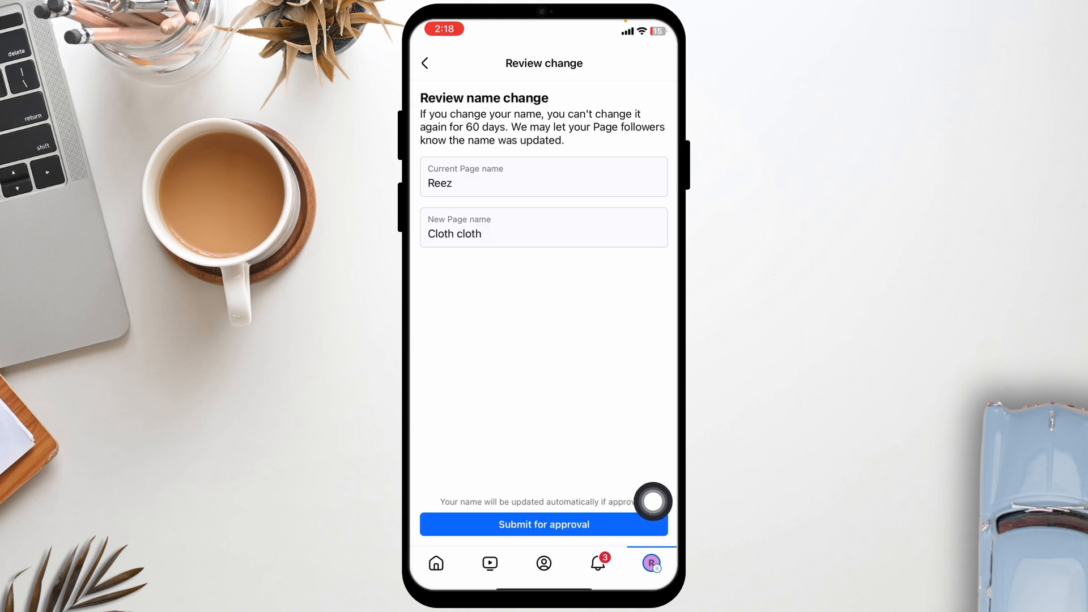
pyautogui.click(544, 524)
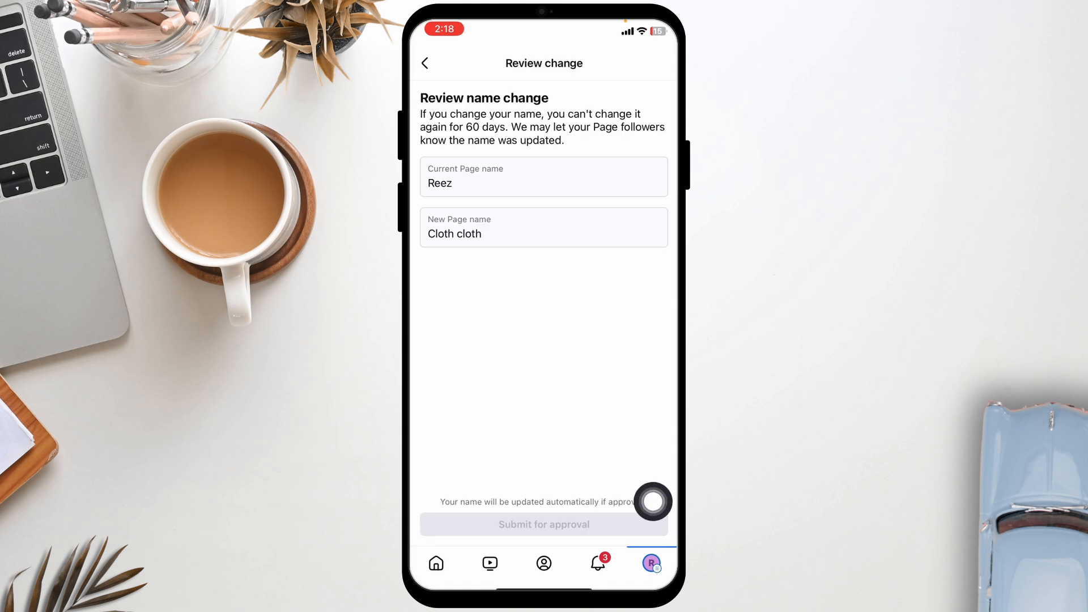
pyautogui.click(544, 523)
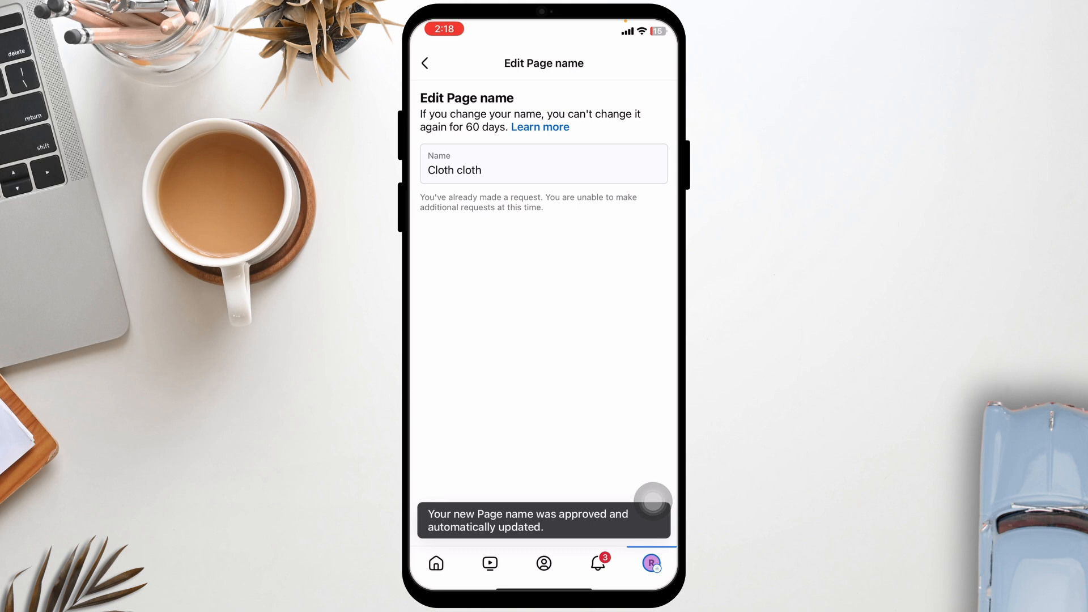